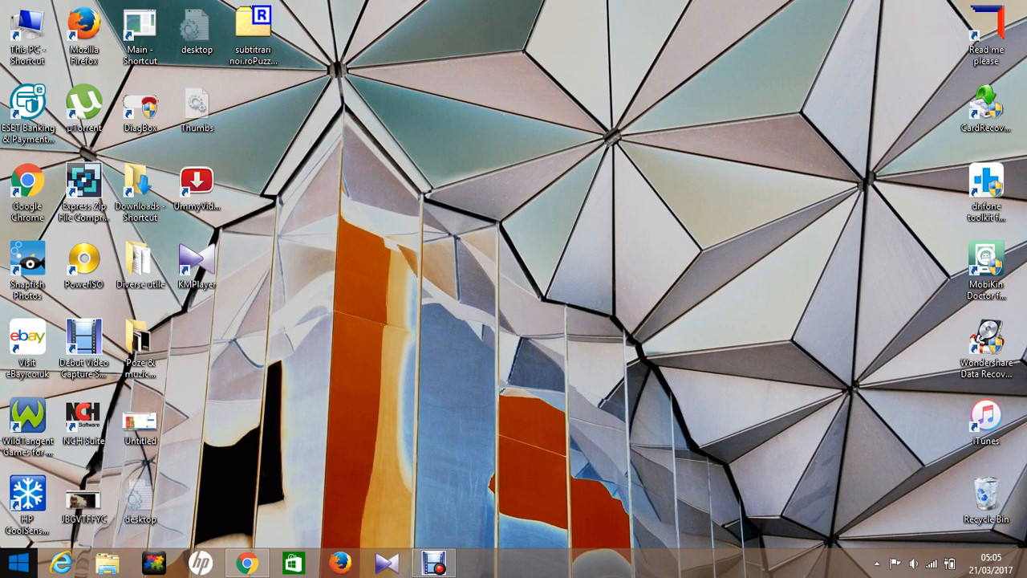
- Open Computer Management from This PC and show Device Manager's hardware categories
click(16, 561)
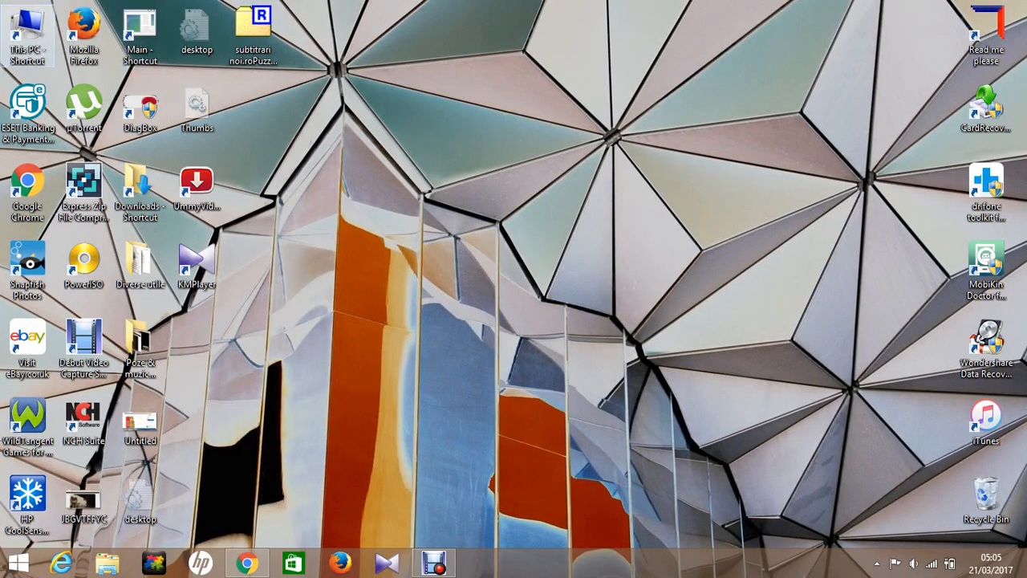
mouse_move(30, 32)
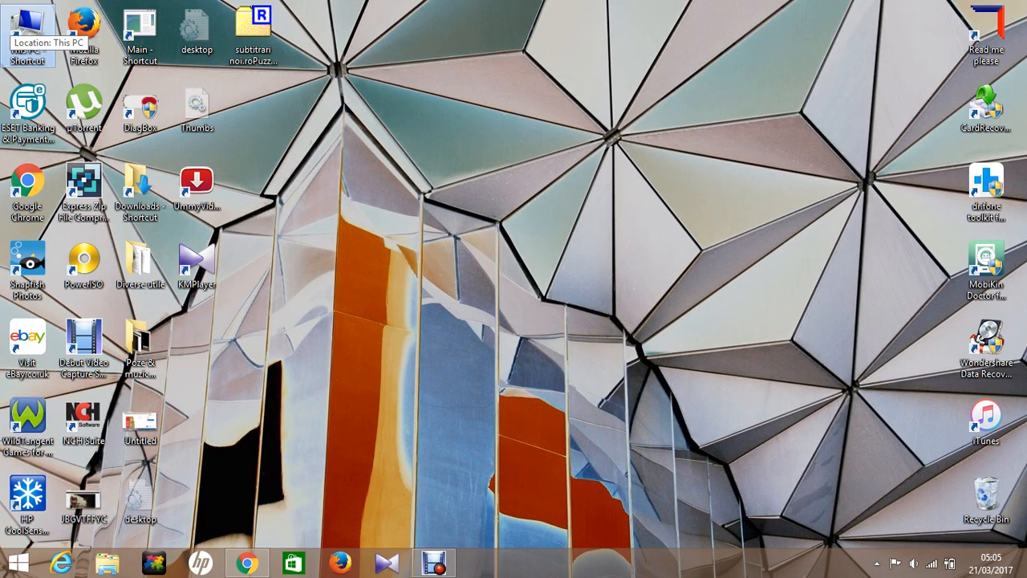
right_click(24, 32)
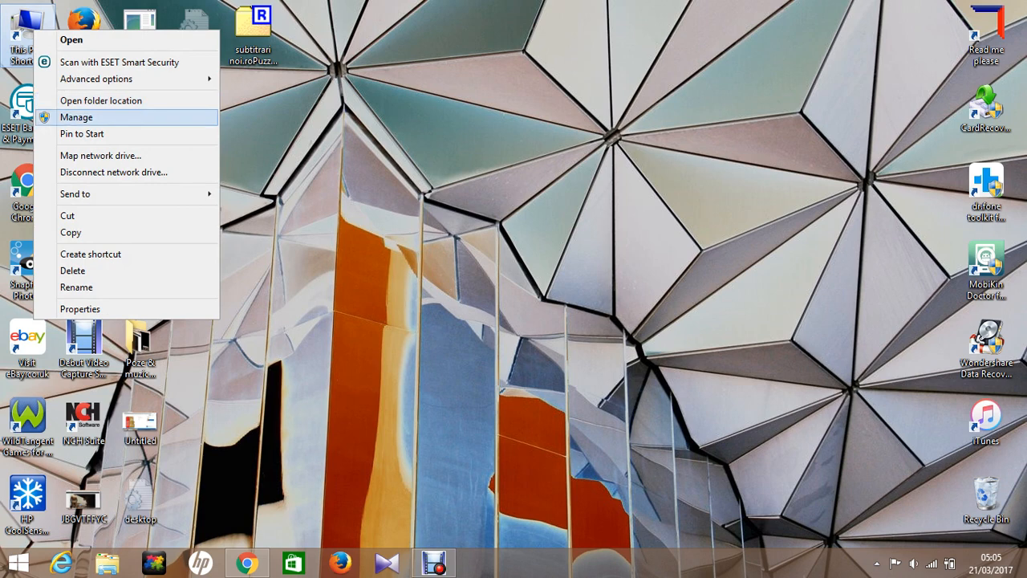
mouse_move(100, 100)
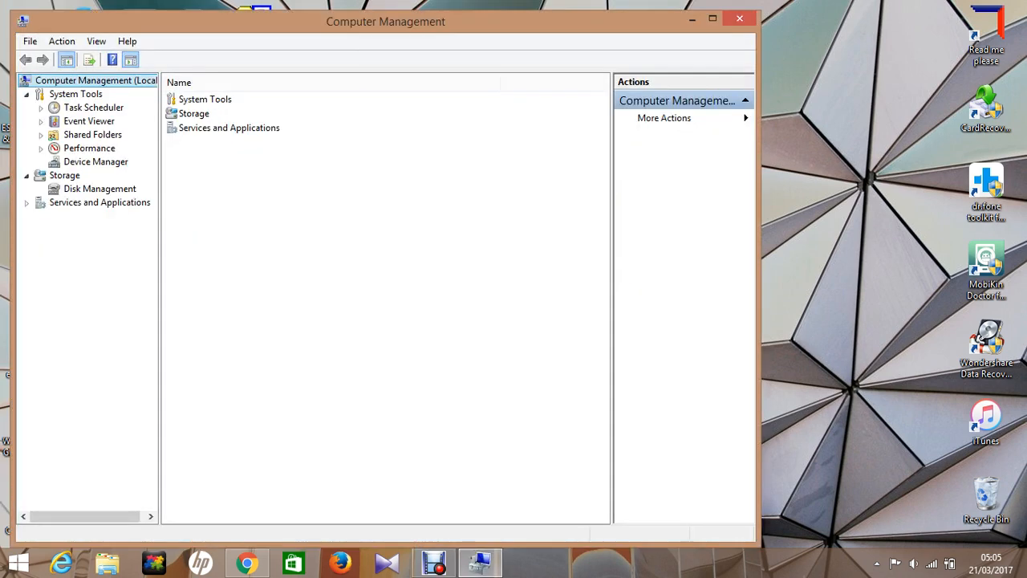
click(95, 161)
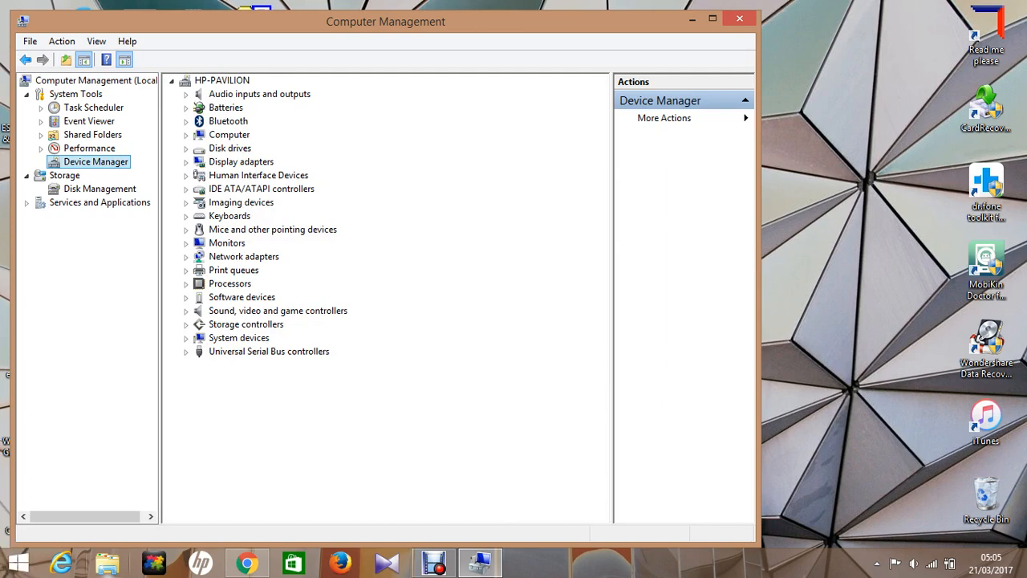
- Open Control Panel from the This PC window's Computer commands
click(107, 562)
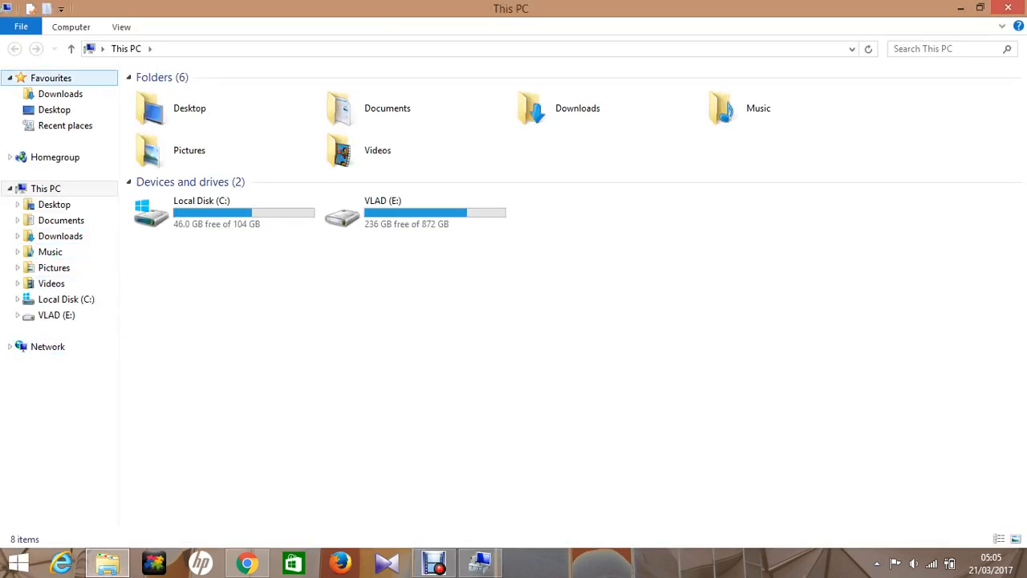
click(70, 27)
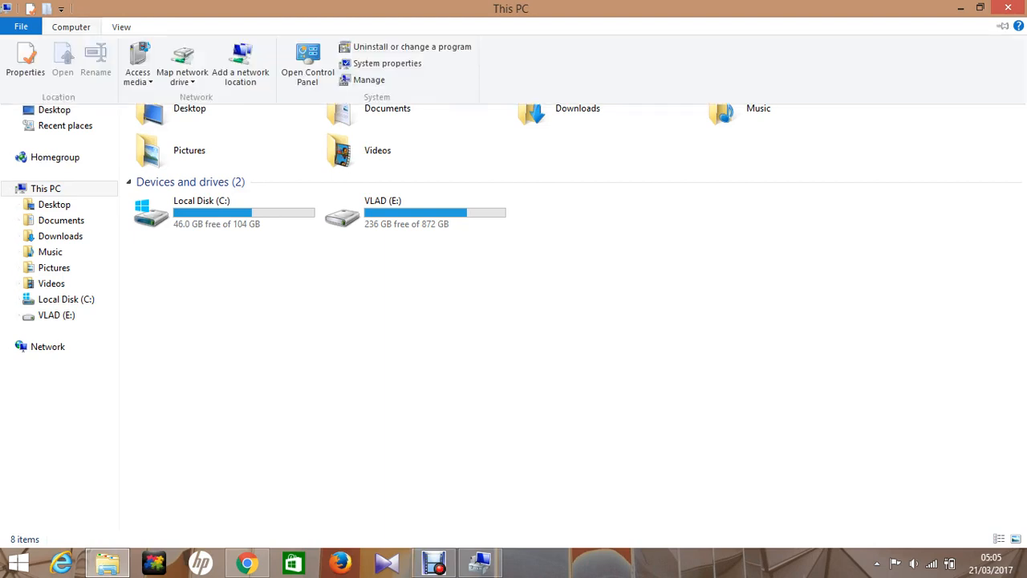
mouse_move(307, 67)
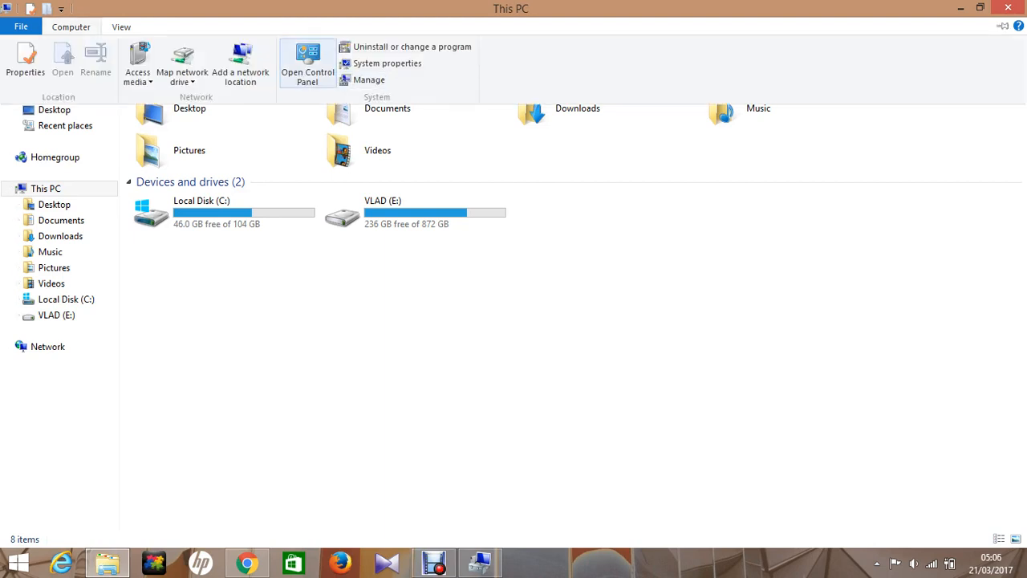
click(306, 62)
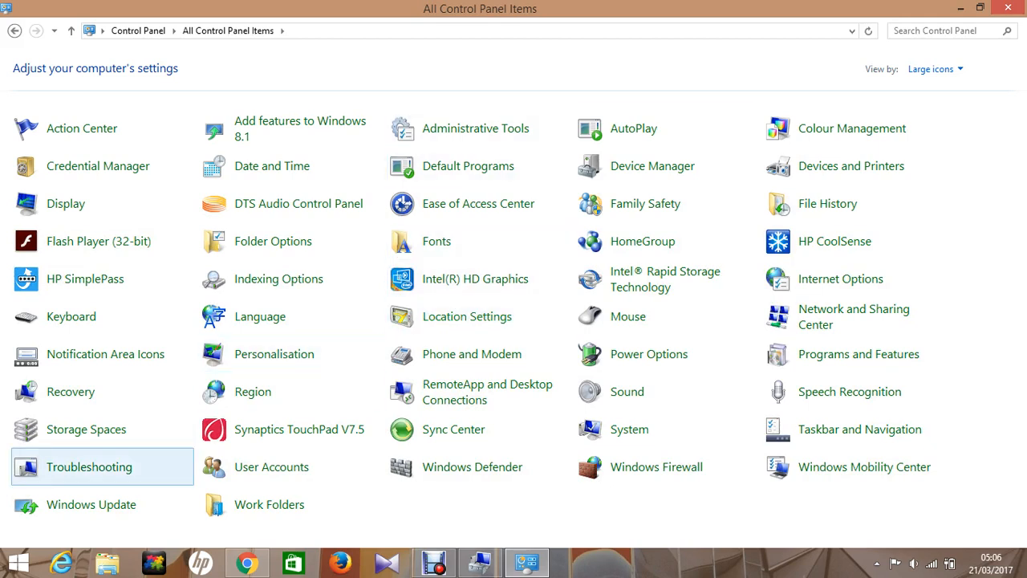
mouse_move(299, 203)
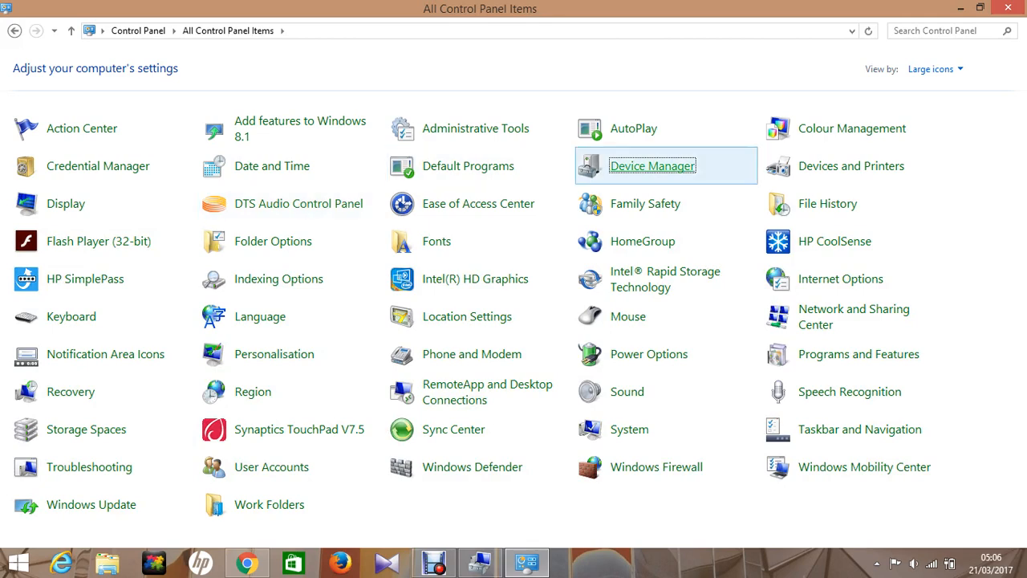
mouse_move(653, 166)
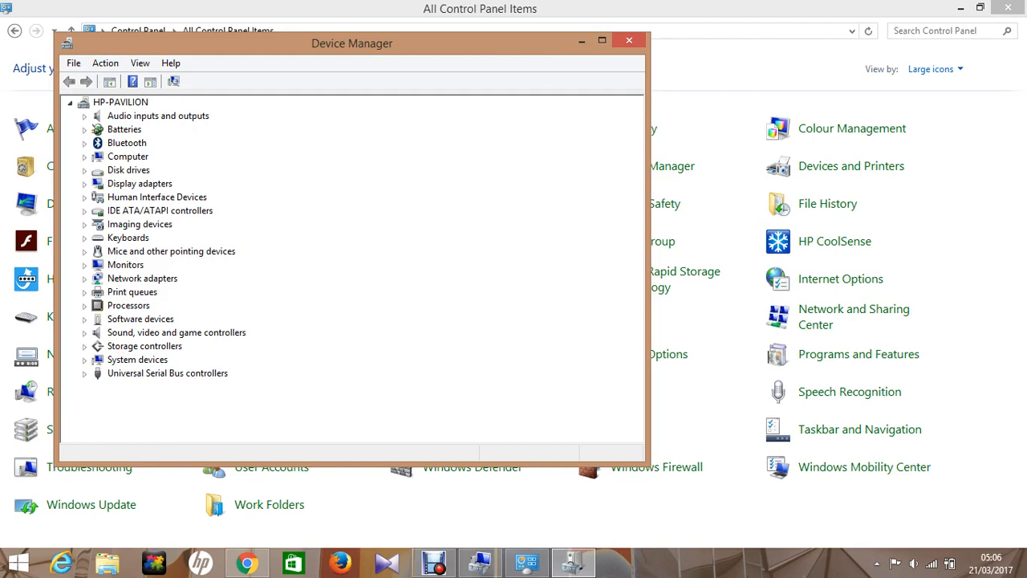
- Expand Universal Serial Bus controllers; select Intel USB 3.0 eXtensible Host Controller, then USB Root Hub (xHCI)
click(85, 373)
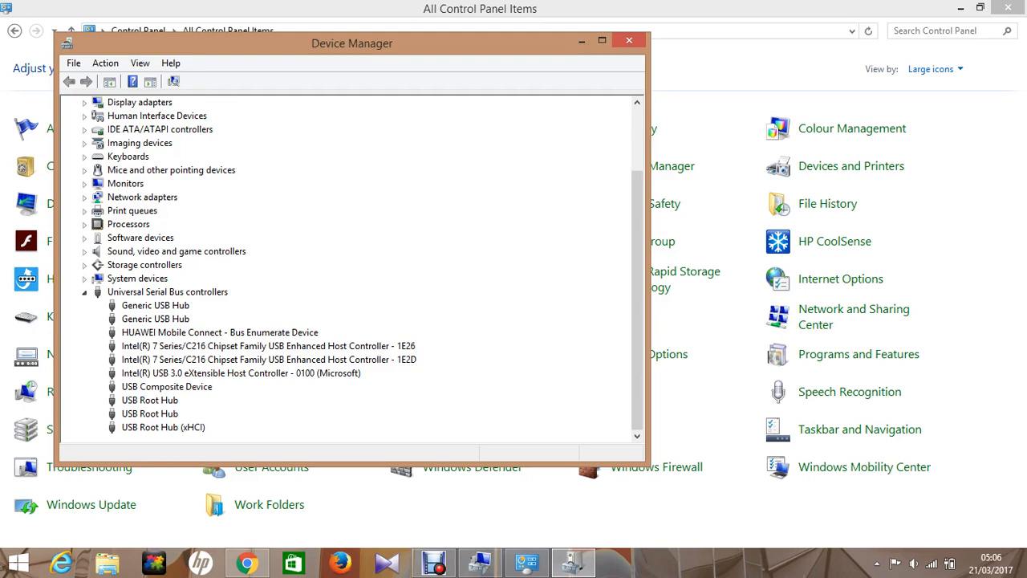
click(241, 372)
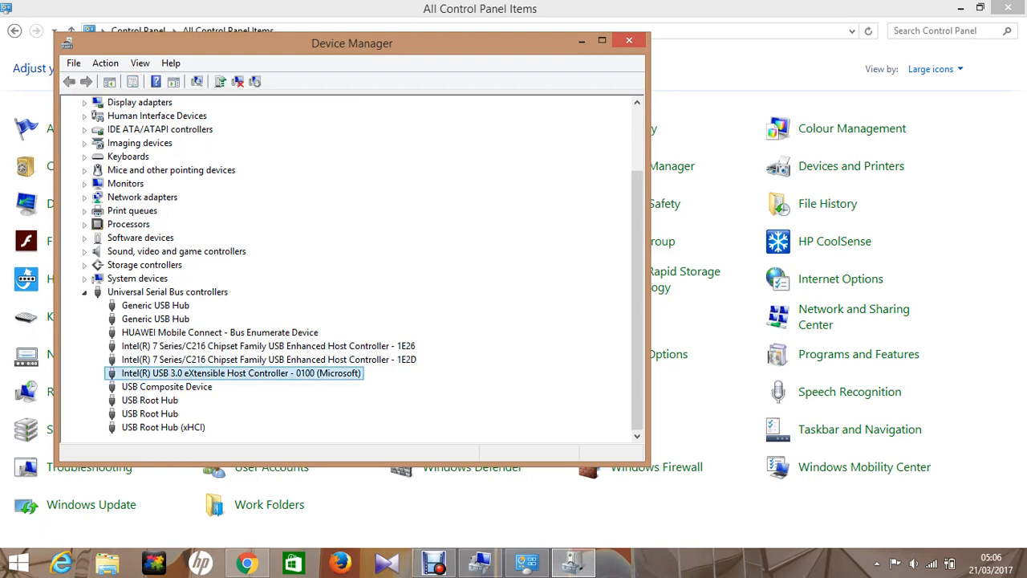
click(163, 427)
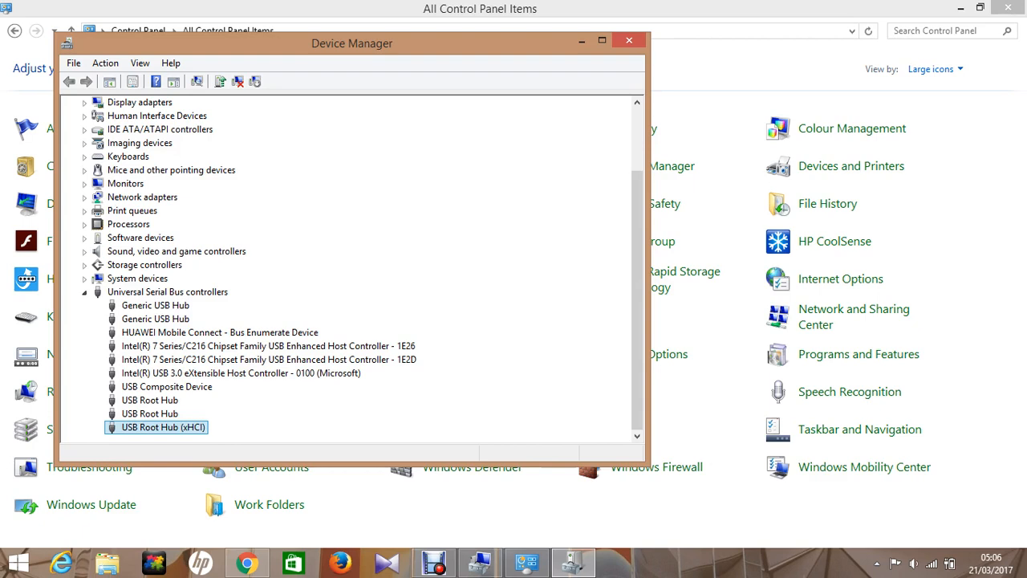
- Uninstall USB Root Hub (xHCI), confirm removal, and select the reinstalled hub
right_click(156, 426)
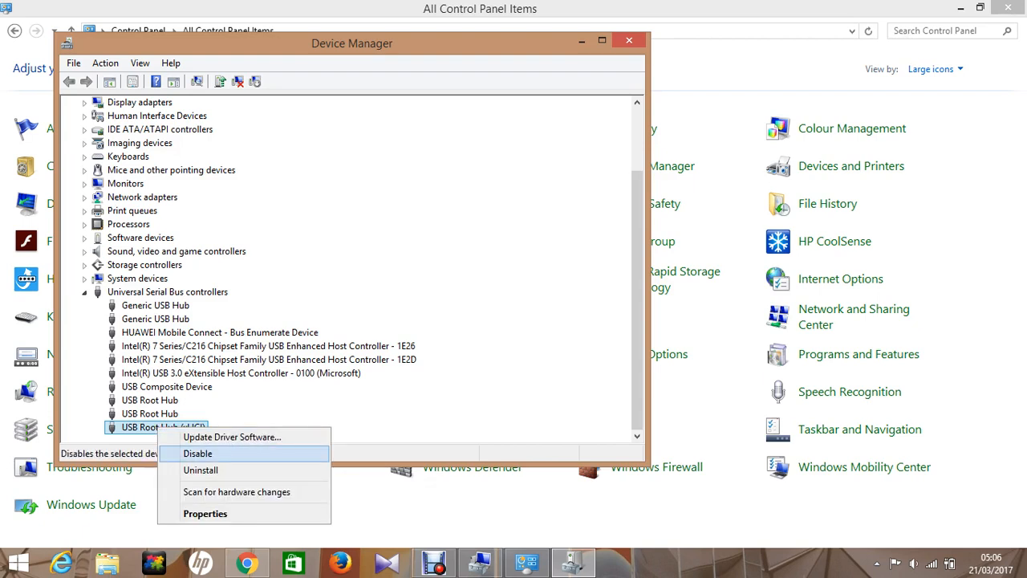
mouse_move(201, 469)
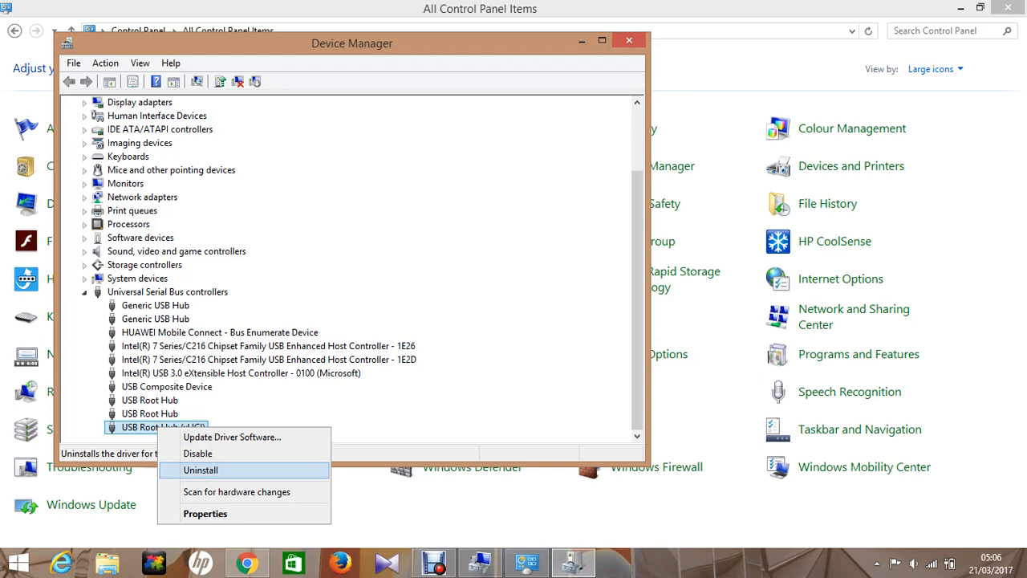
click(201, 469)
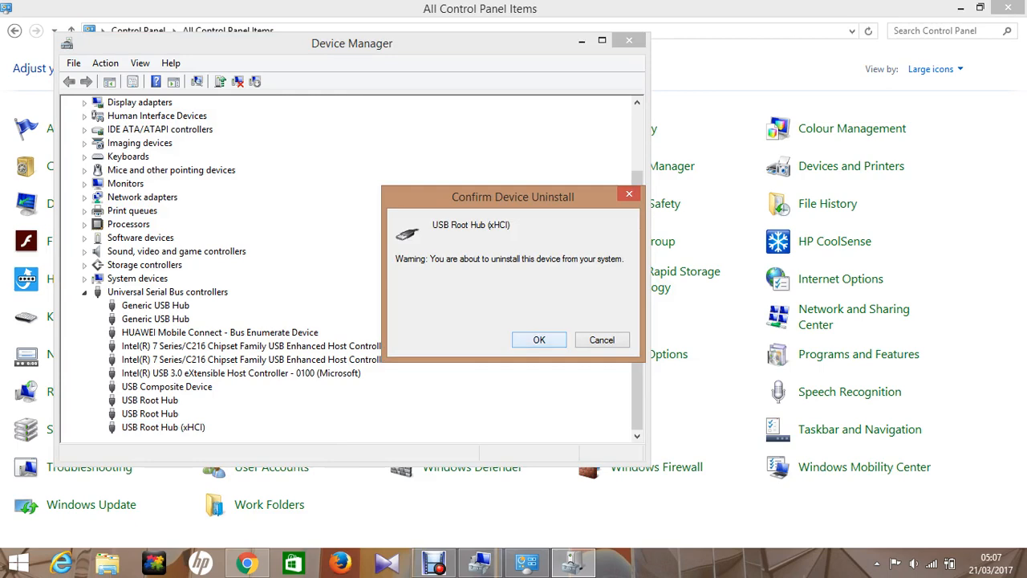
click(539, 340)
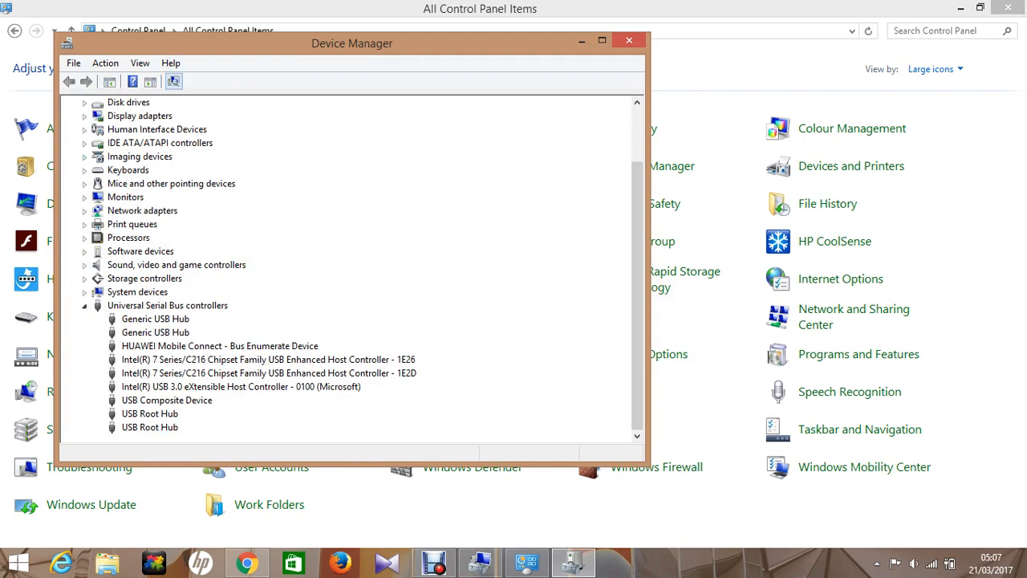
mouse_move(174, 82)
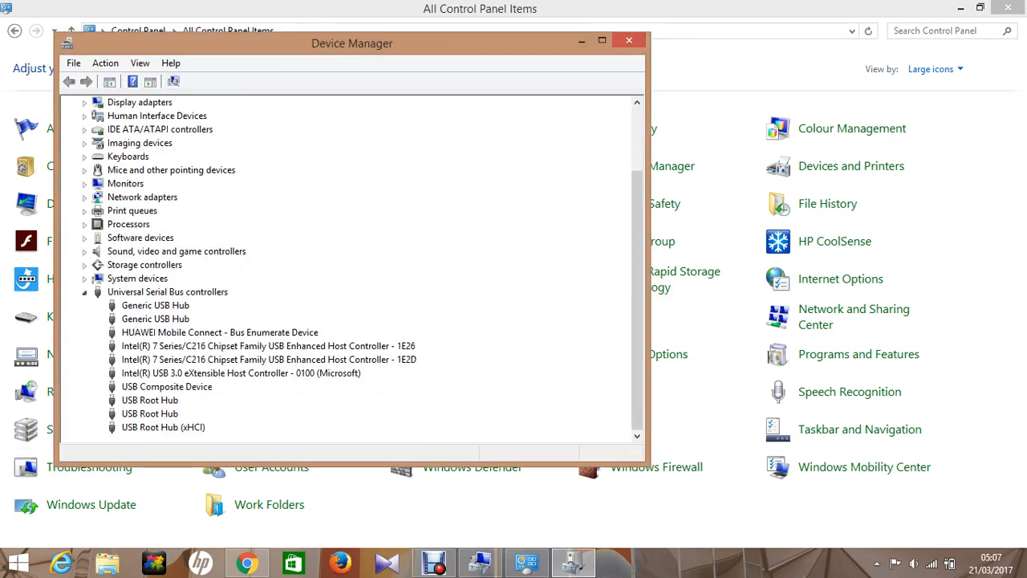
click(163, 427)
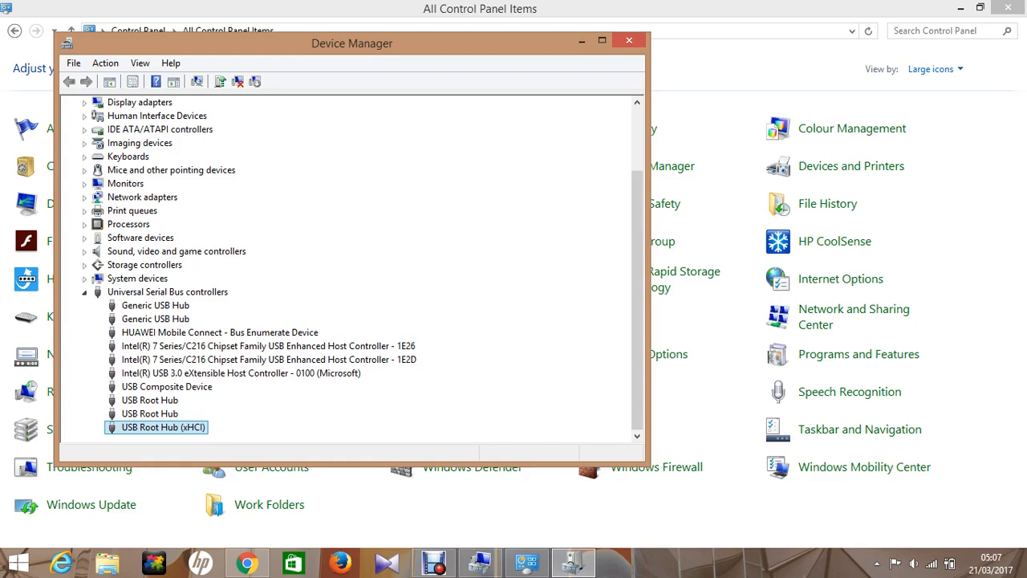
- Uninstall the Intel USB 3.0 eXtensible Host Controller and scroll the device list
click(241, 372)
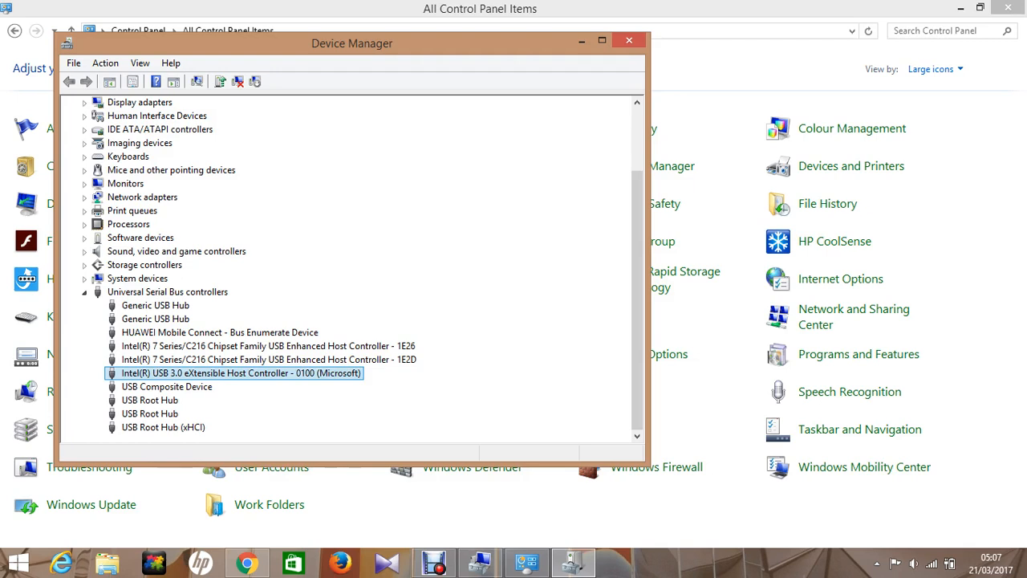
right_click(240, 372)
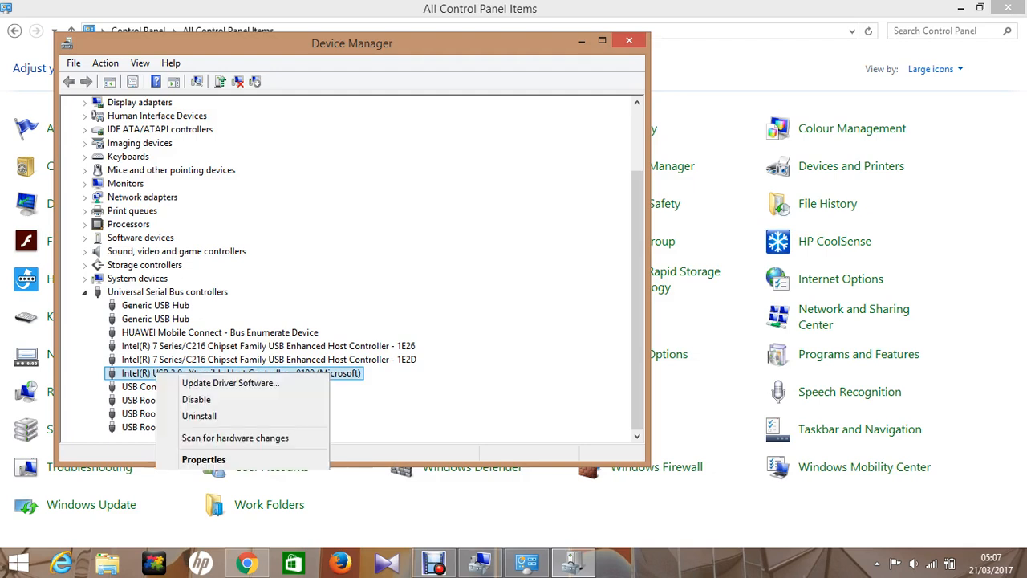
click(198, 416)
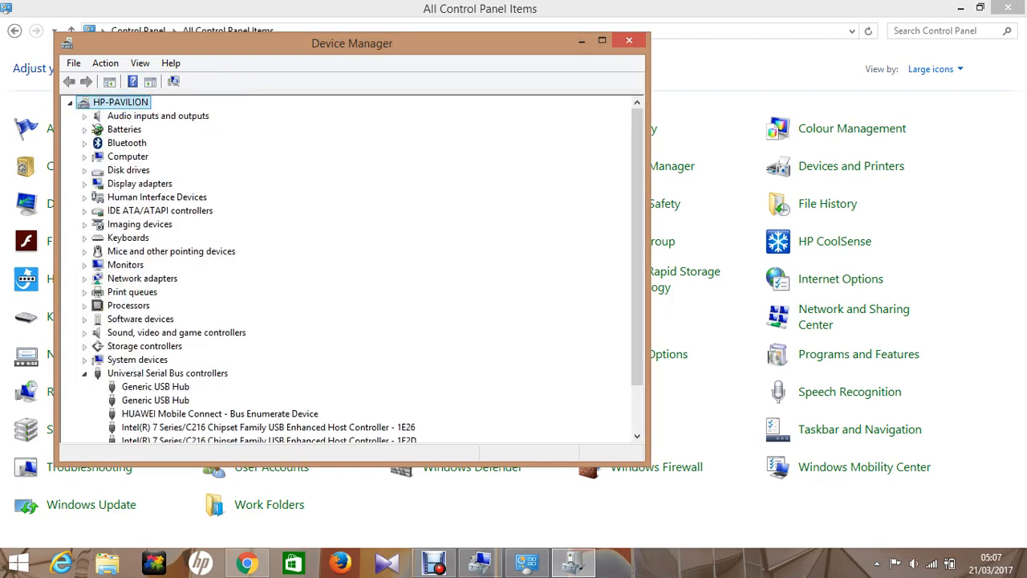
scroll(down, 3)
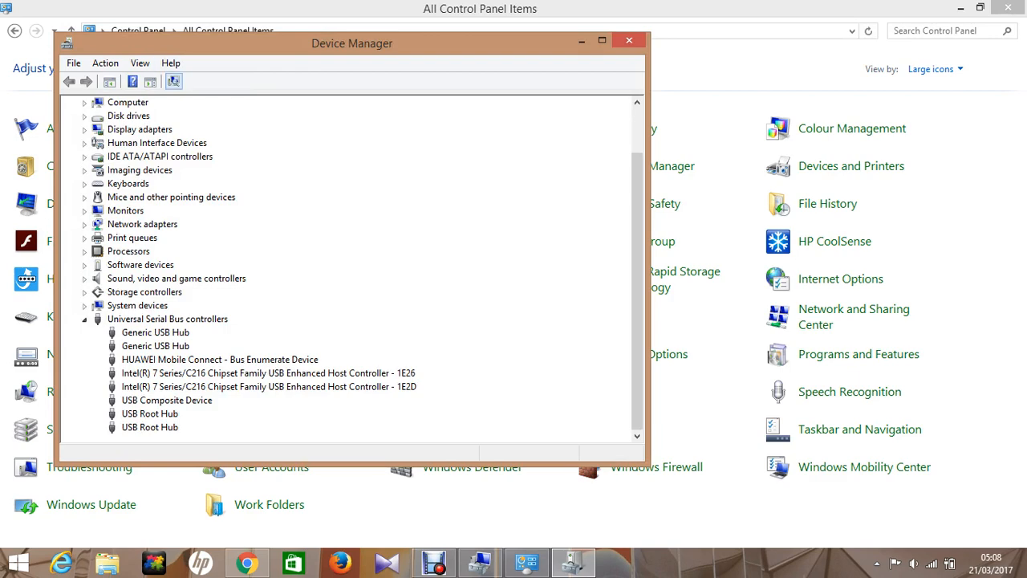
scroll(down, 3)
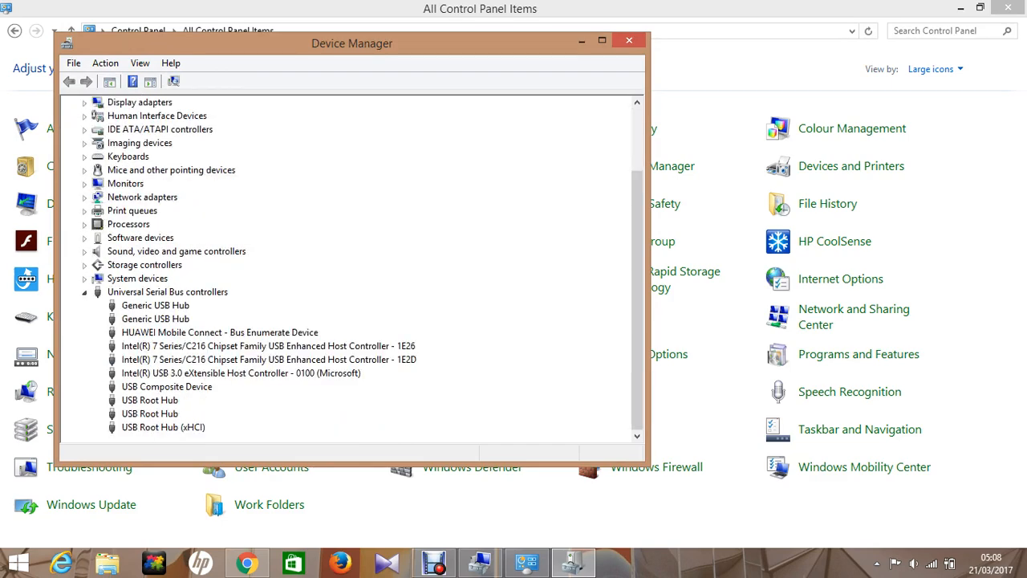
click(241, 372)
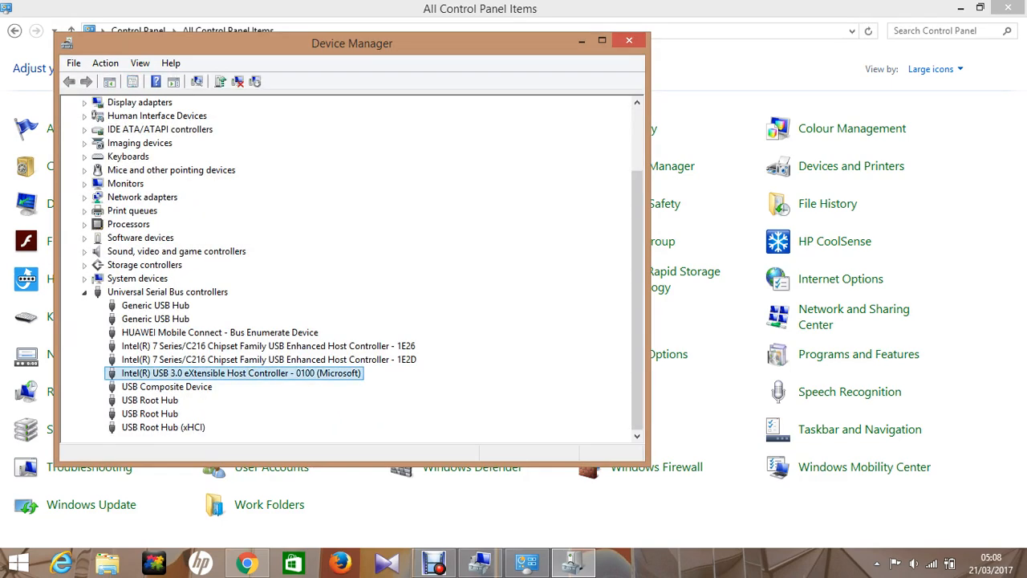
click(163, 427)
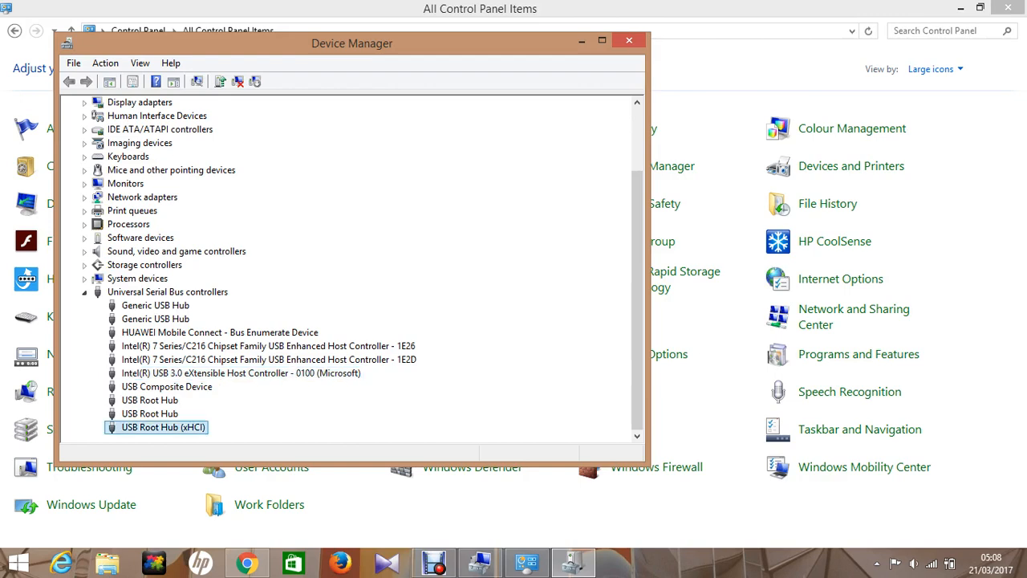
click(241, 372)
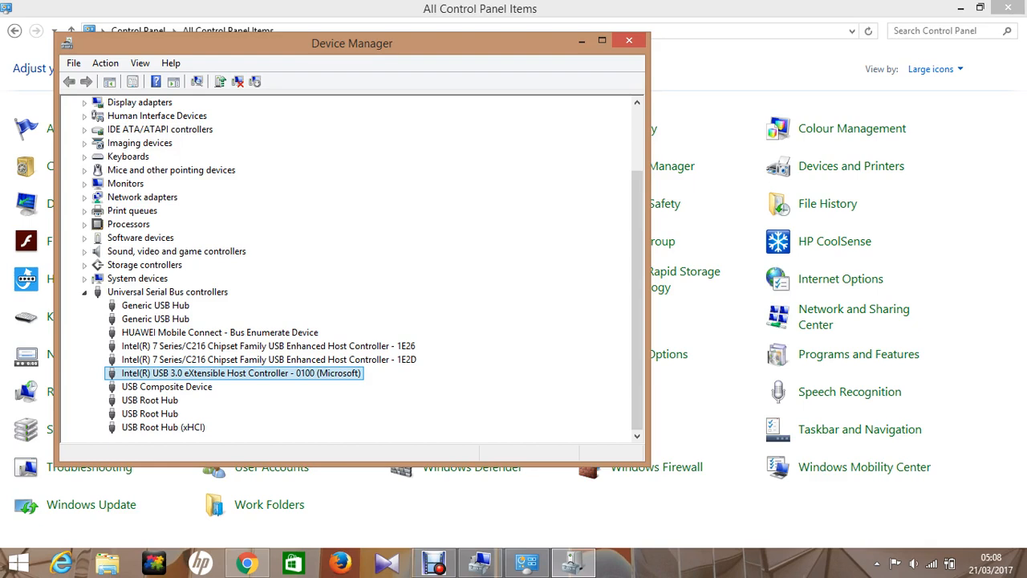
click(163, 427)
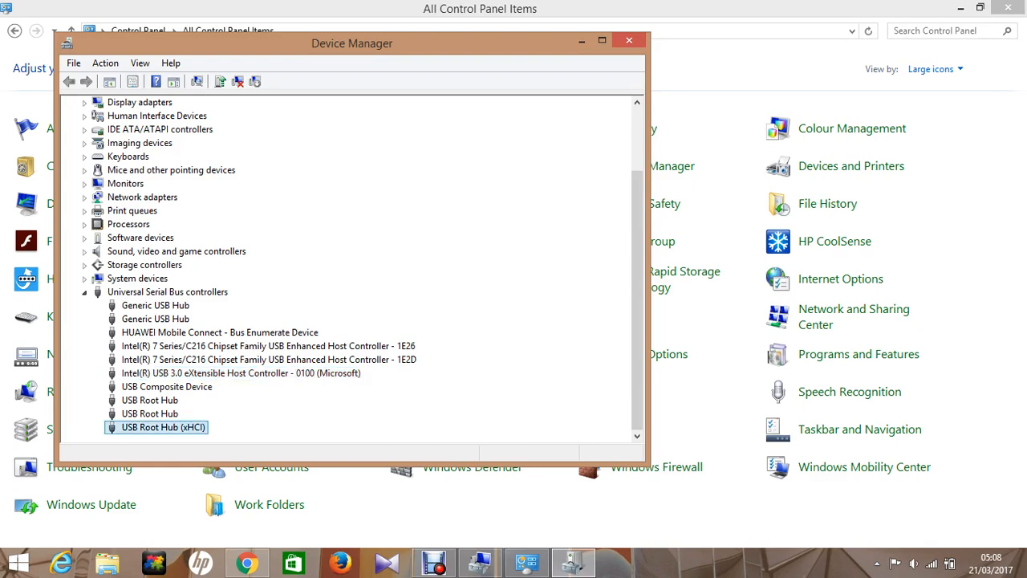